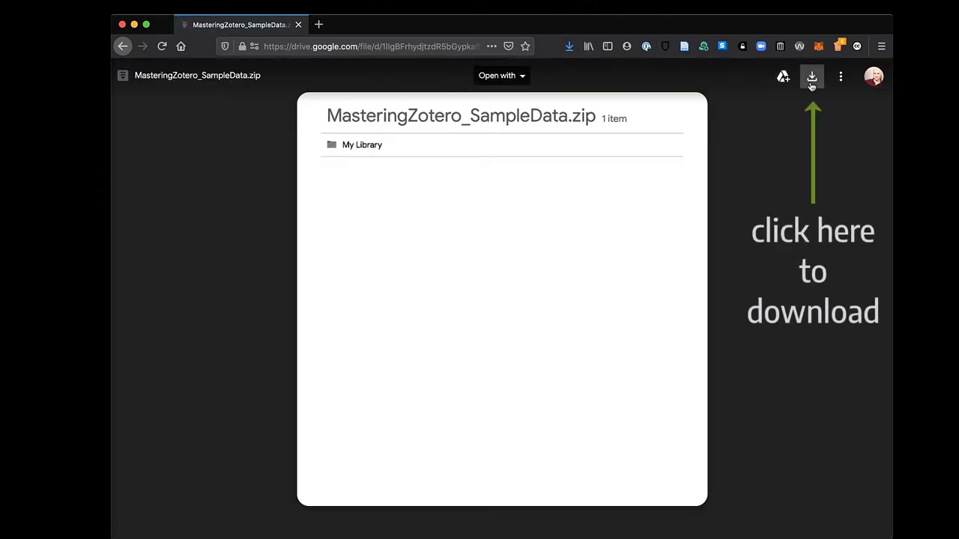
Step: Download MasteringZotero_SampleData.zip from the Drive preview and save it to disk
{"action": "left_click", "coordinate": [812, 75]}
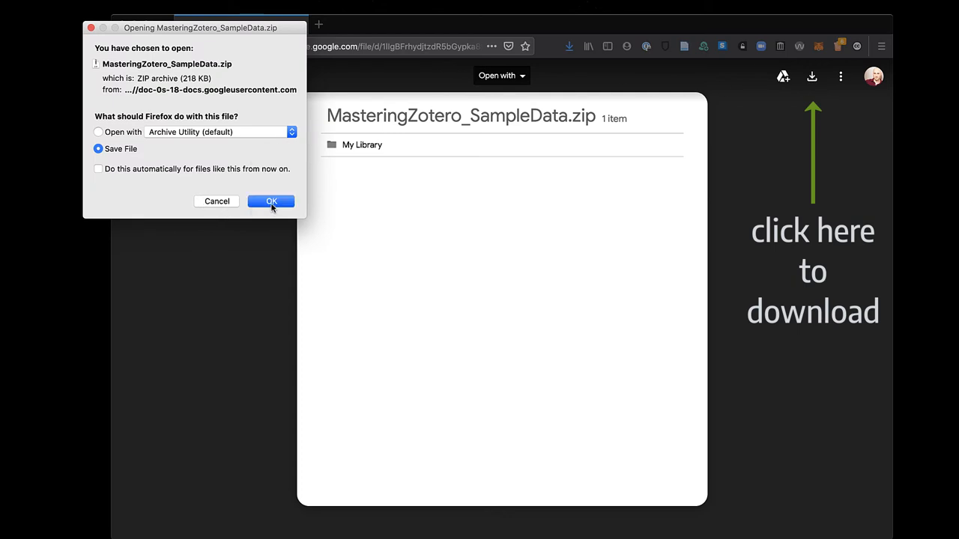
{"action": "left_click", "coordinate": [271, 201]}
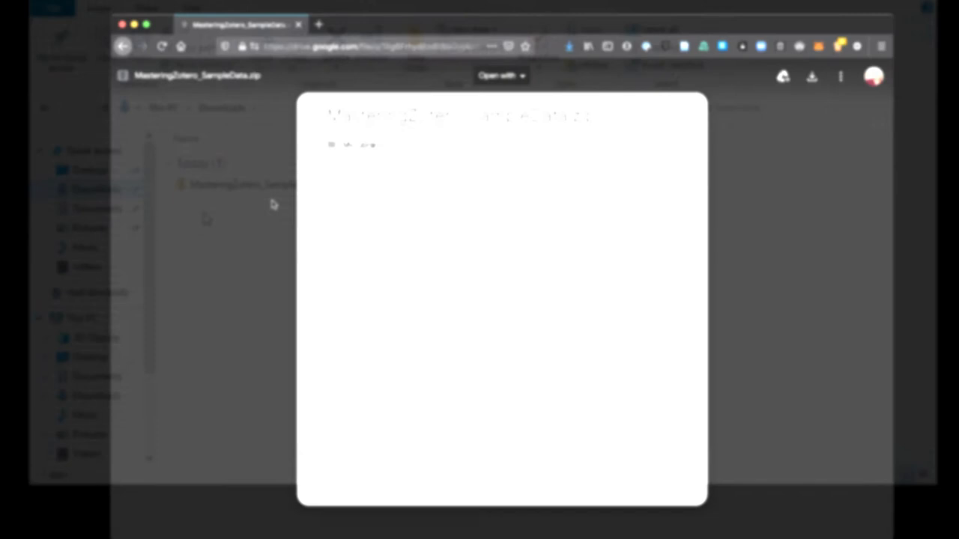
Step: Extract the downloaded zip in Downloads and expand the resulting SampleZoteroData folder
{"action": "right_click", "coordinate": [252, 185]}
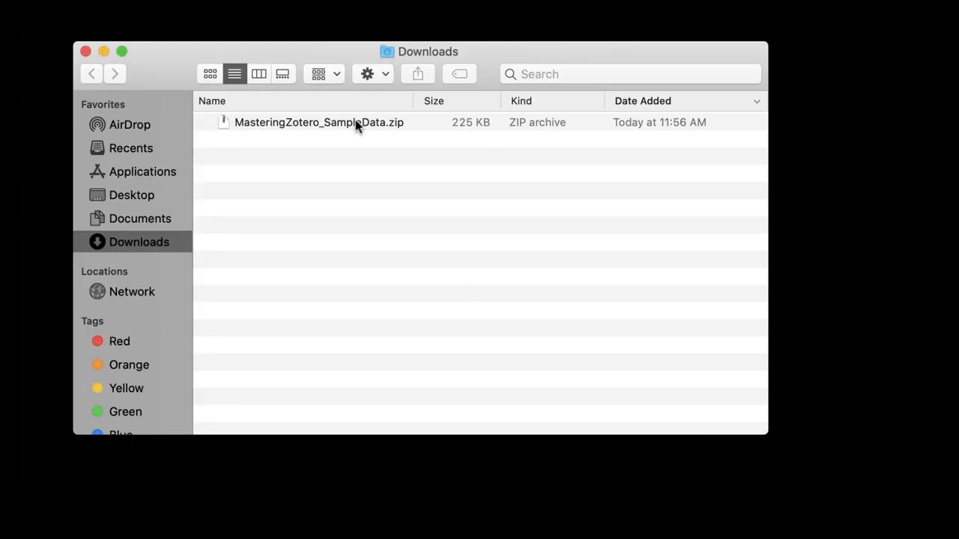
{"action": "right_click", "coordinate": [319, 122]}
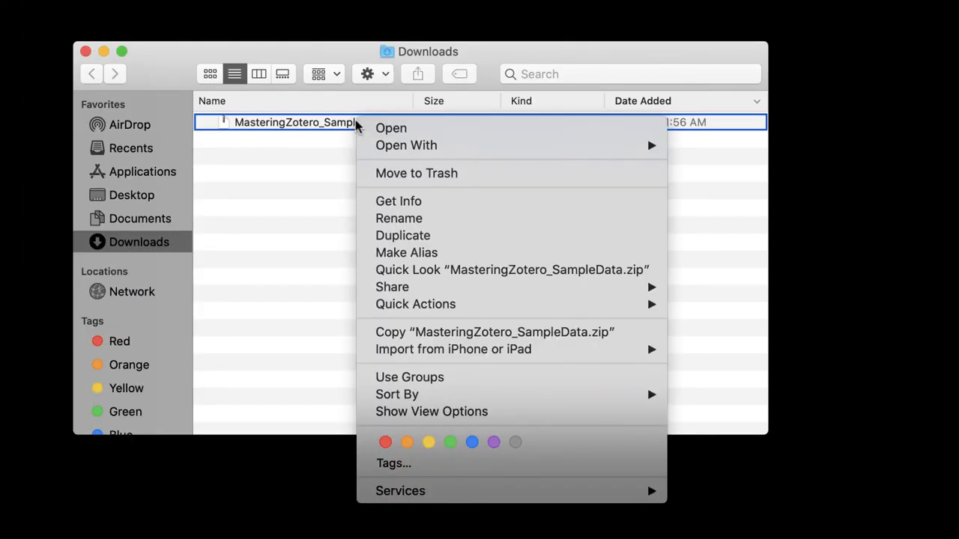
{"action": "mouse_move", "coordinate": [406, 145]}
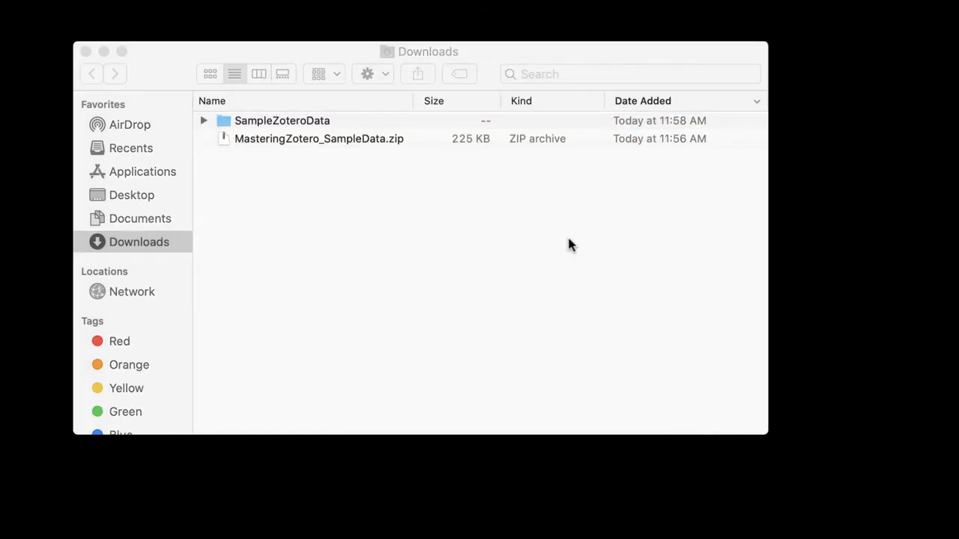
{"action": "left_click", "coordinate": [282, 121]}
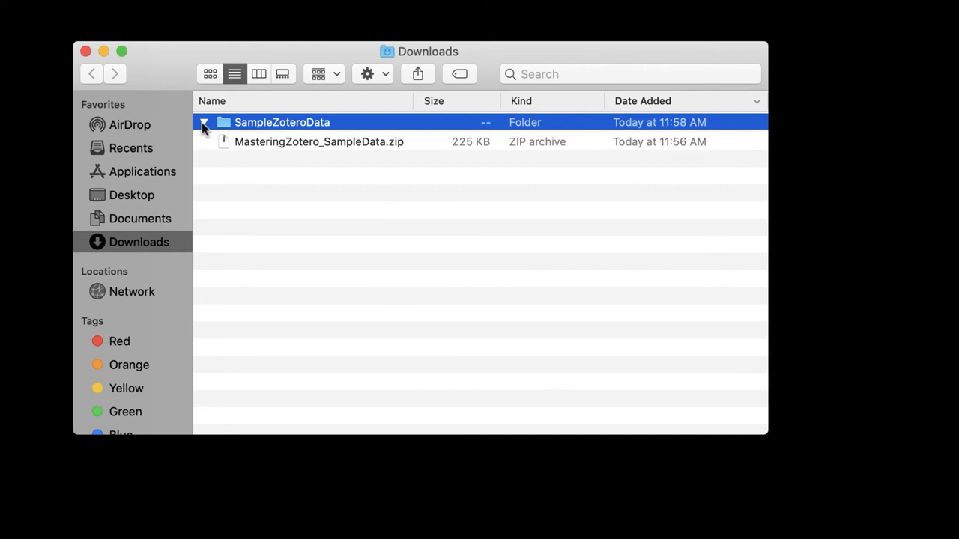
{"action": "left_click", "coordinate": [204, 122]}
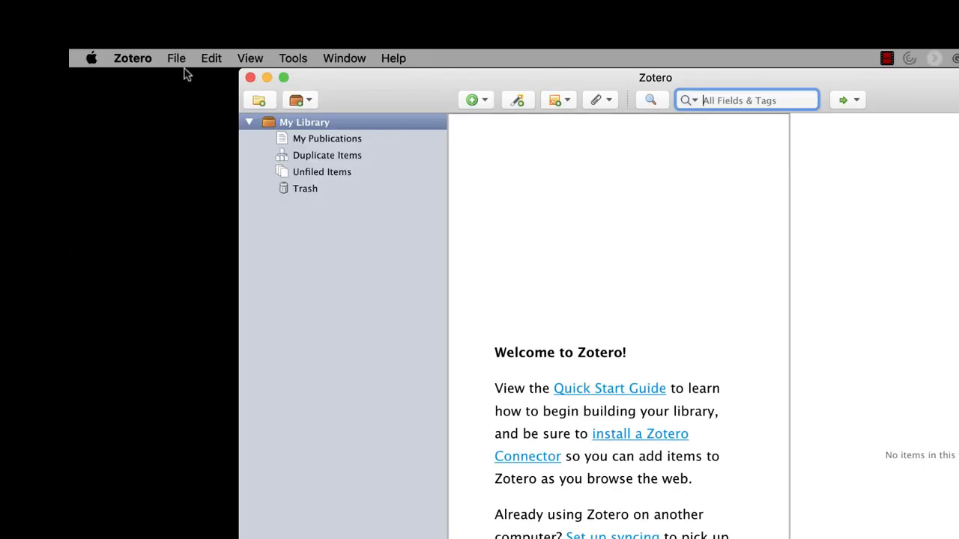
Step: Start a Zotero import using the 'A file' source option
{"action": "left_click", "coordinate": [177, 57]}
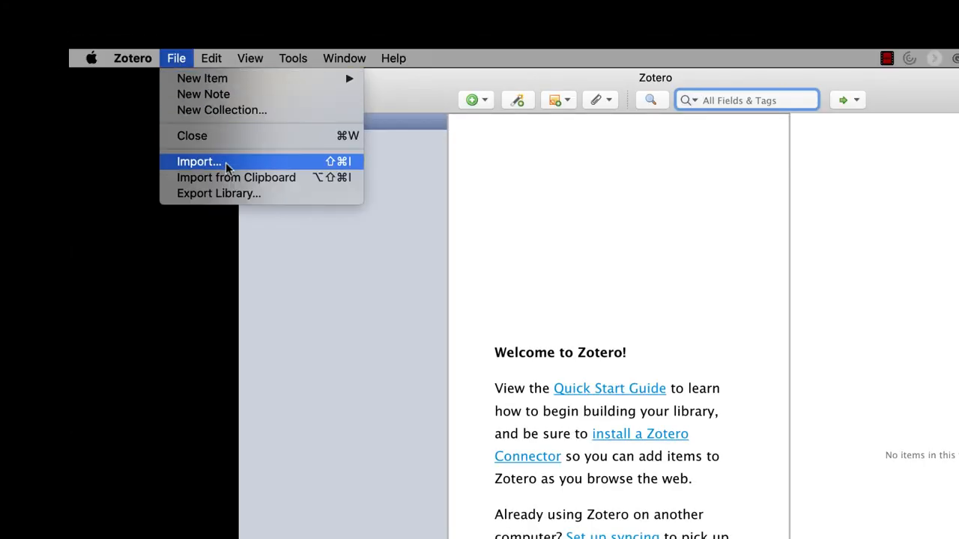
{"action": "left_click", "coordinate": [198, 162]}
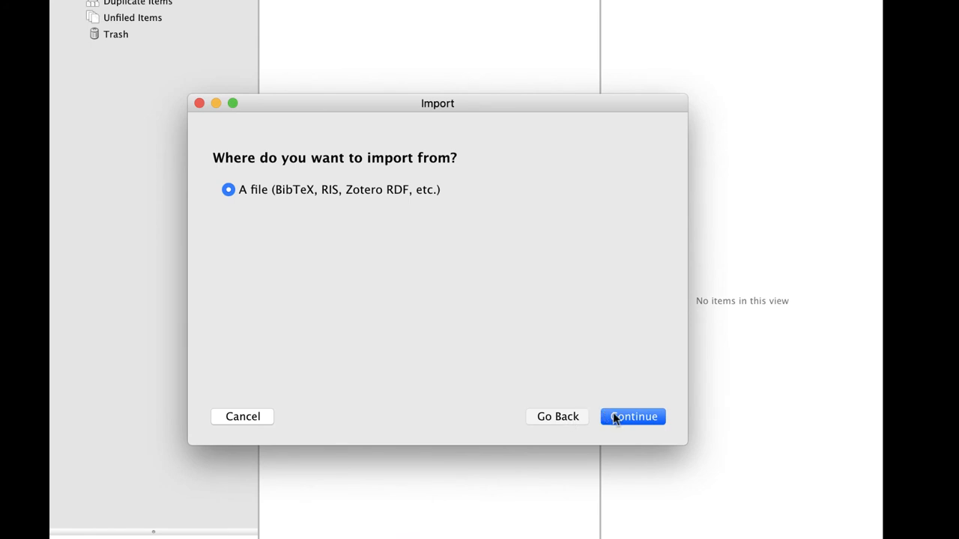
{"action": "left_click", "coordinate": [632, 417]}
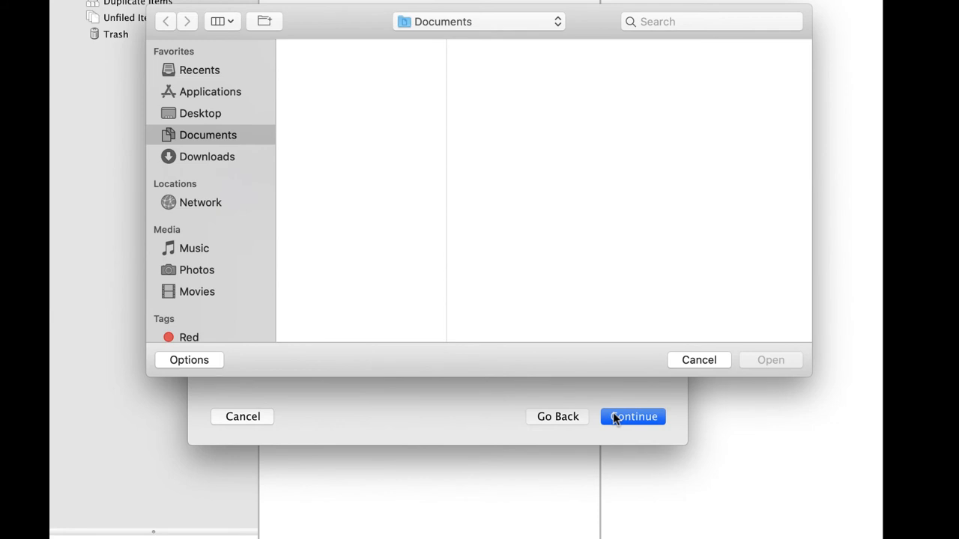
{"action": "mouse_move", "coordinate": [377, 196]}
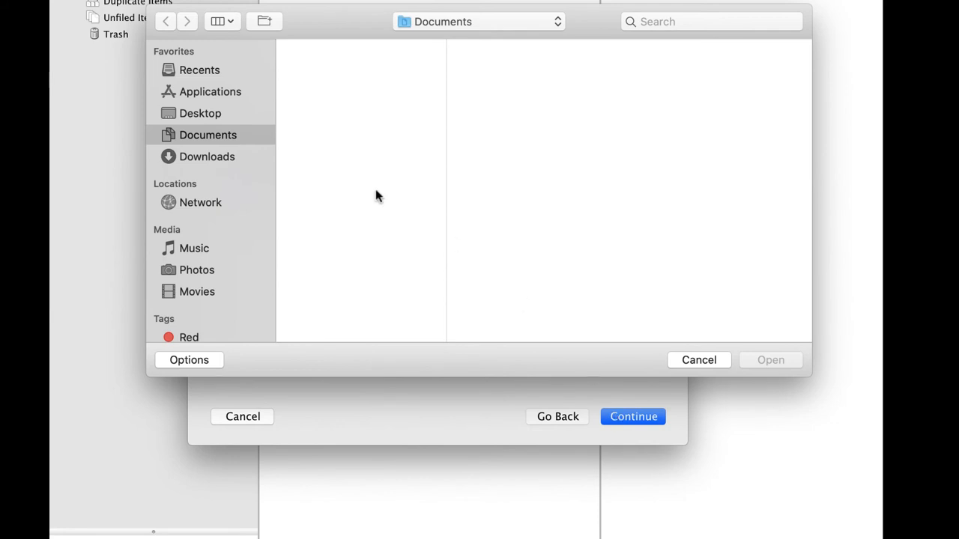
Step: Select Downloads > SampleZoteroData > SampleZoteroData.rdf as the file to import
{"action": "left_click", "coordinate": [207, 157]}
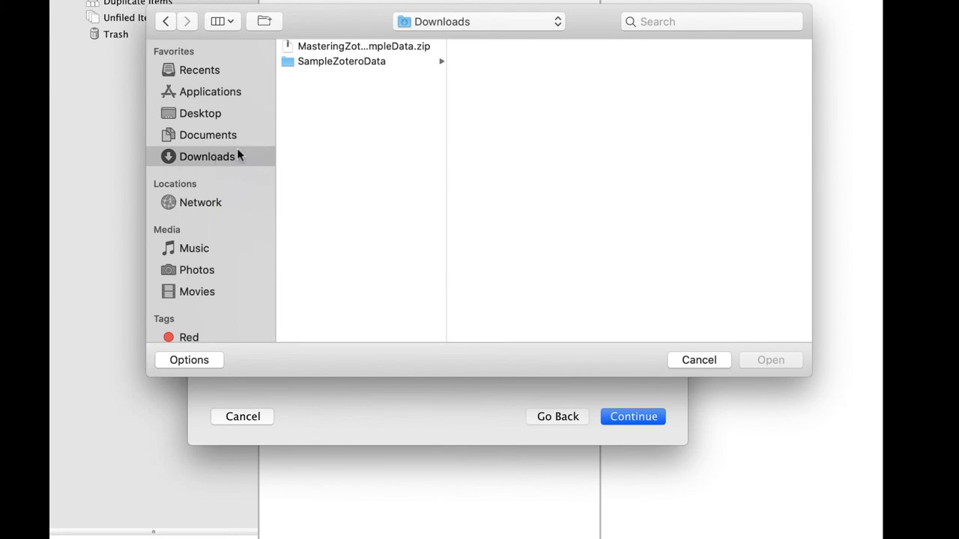
{"action": "left_click", "coordinate": [342, 62]}
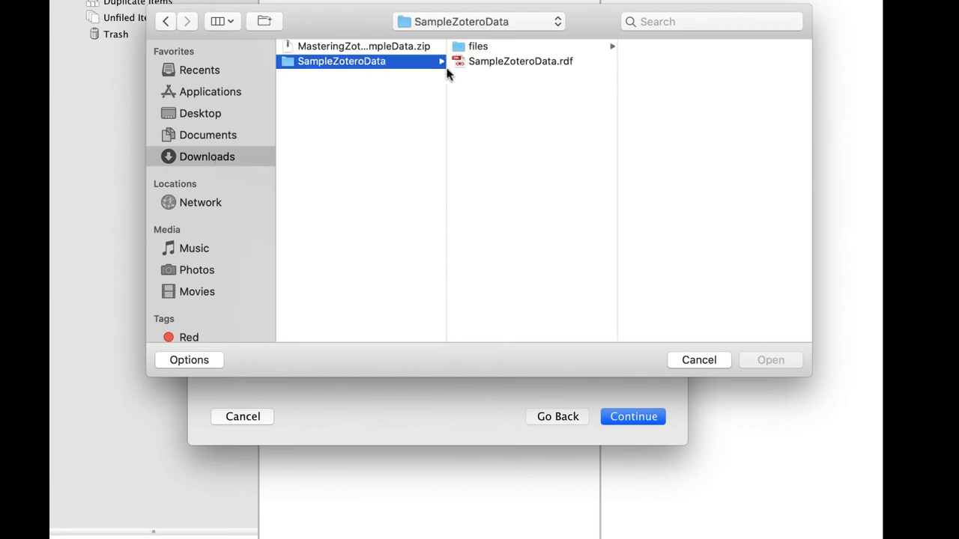
{"action": "left_click", "coordinate": [515, 59]}
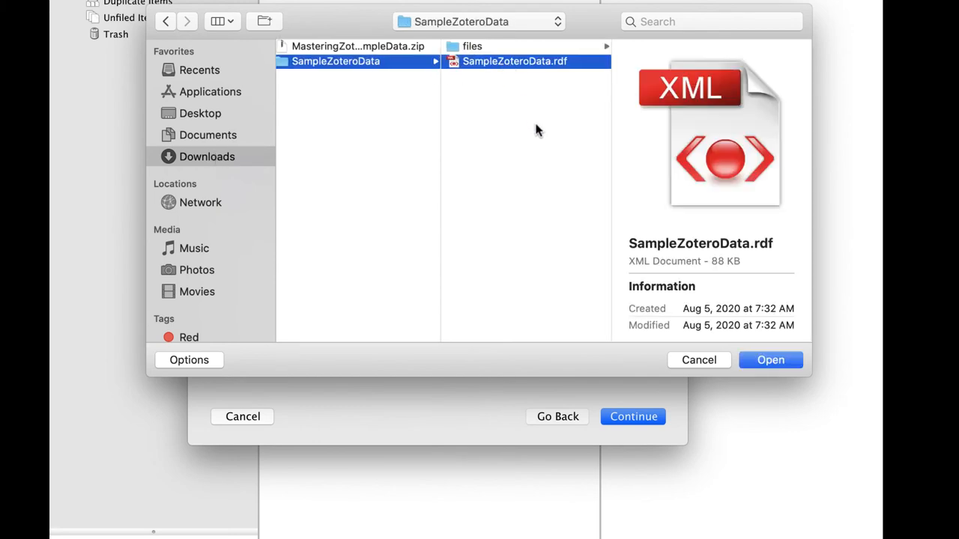
{"action": "mouse_move", "coordinate": [524, 159]}
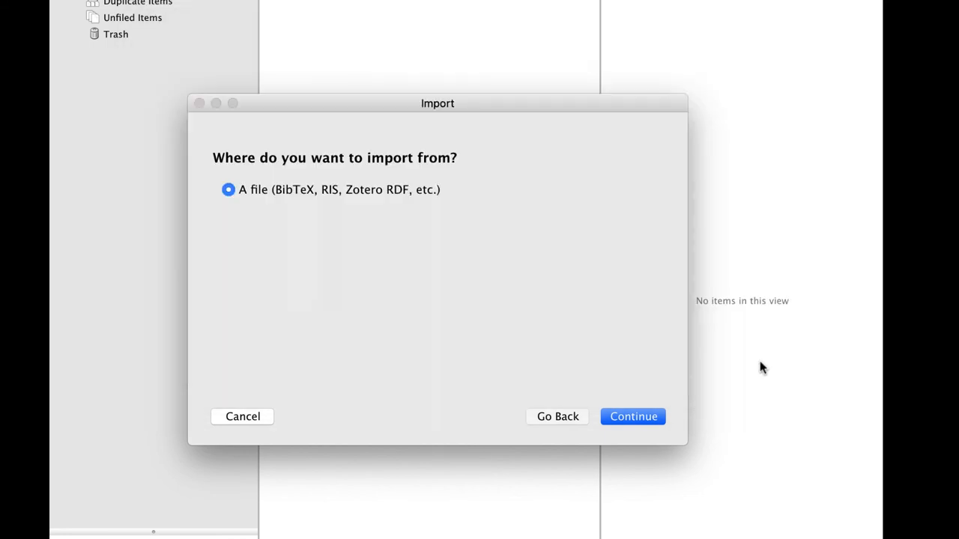
Step: Run the import with 'Place imported collections and items into new collection' enabled, bringing in 34 items
{"action": "left_click", "coordinate": [632, 417]}
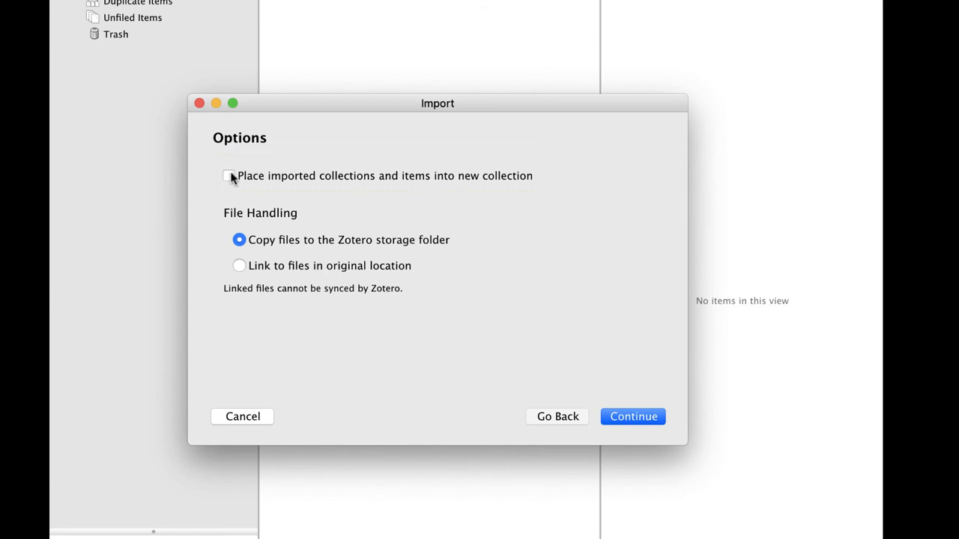
{"action": "left_click", "coordinate": [228, 175]}
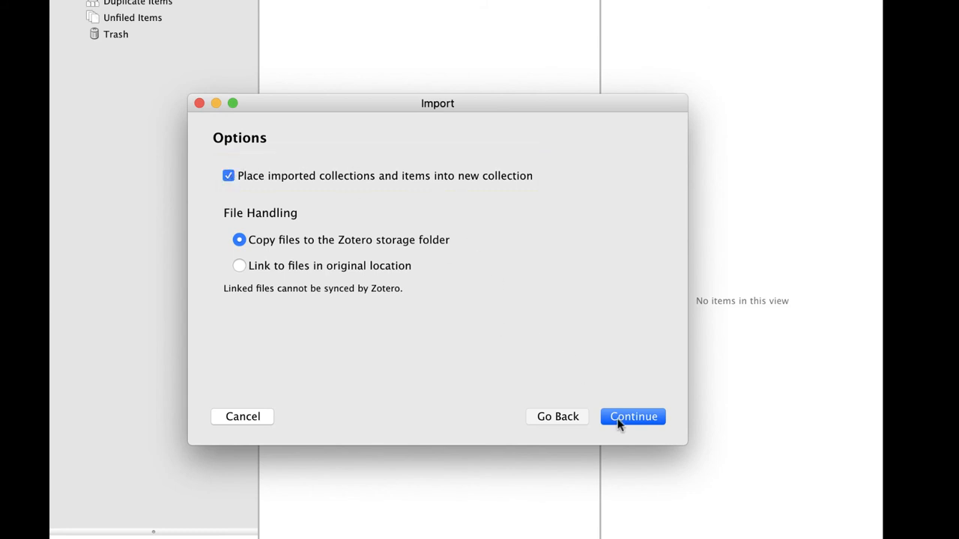
{"action": "left_click", "coordinate": [632, 417]}
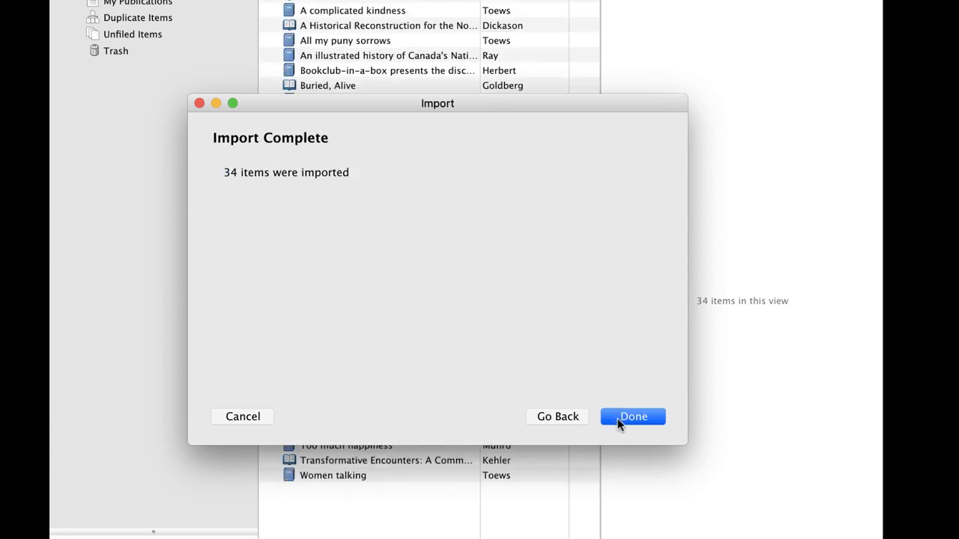
Step: Dismiss the import summary, view an item's tags, and show the context menu for the SampleZoteroData collection
{"action": "left_click", "coordinate": [633, 417]}
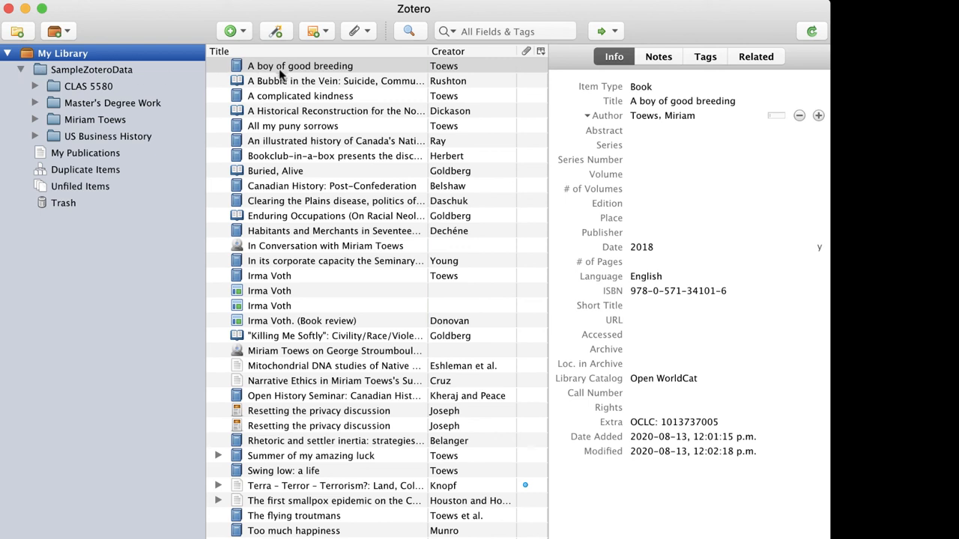
{"action": "left_click", "coordinate": [704, 57]}
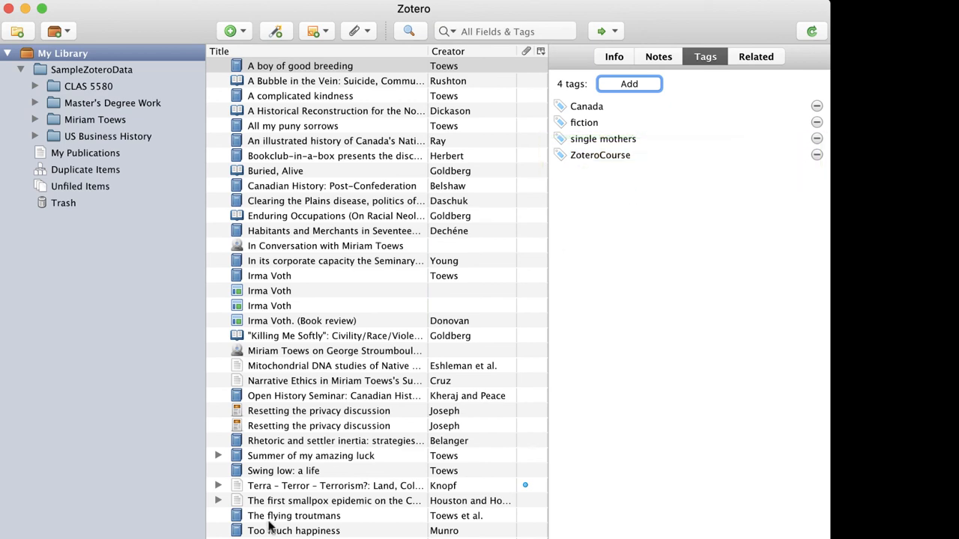
{"action": "left_click", "coordinate": [94, 71]}
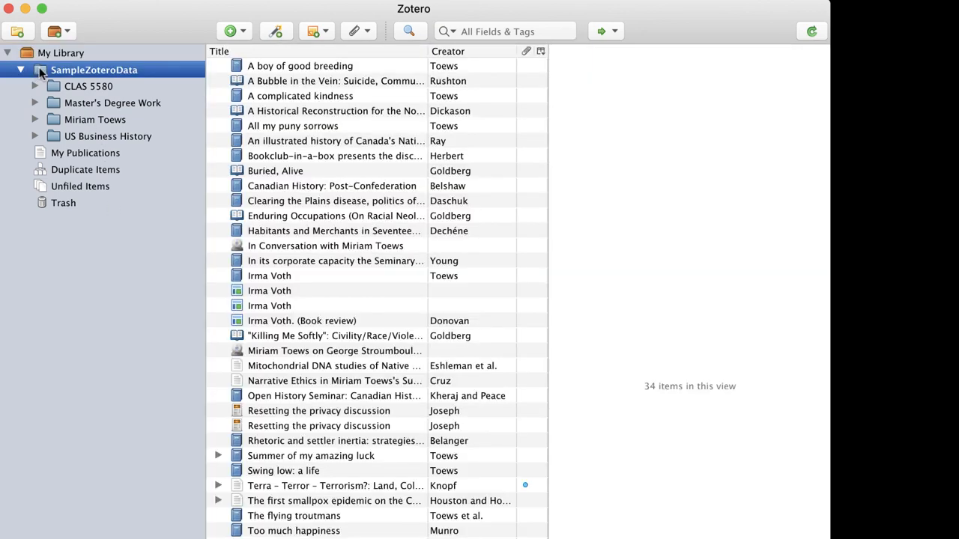
{"action": "right_click", "coordinate": [94, 70]}
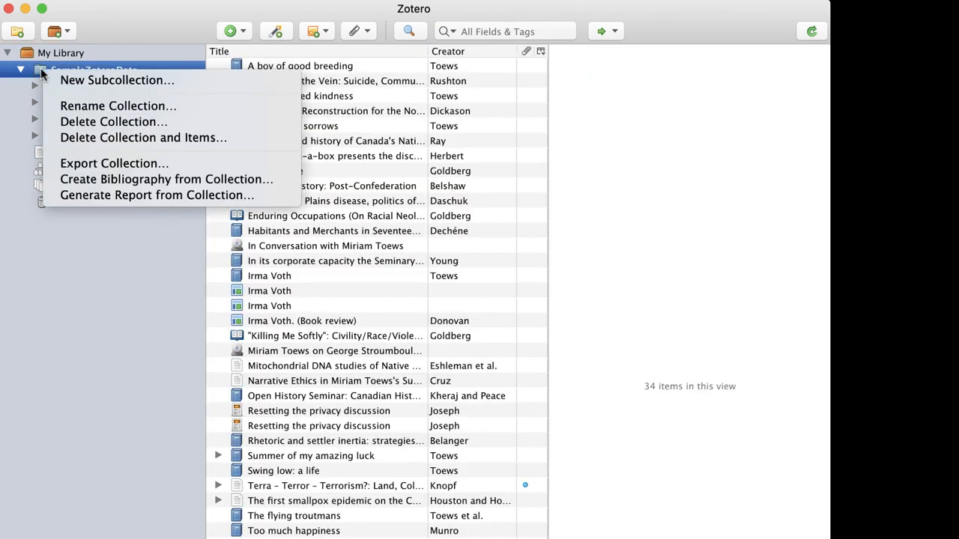
{"action": "mouse_move", "coordinate": [143, 138]}
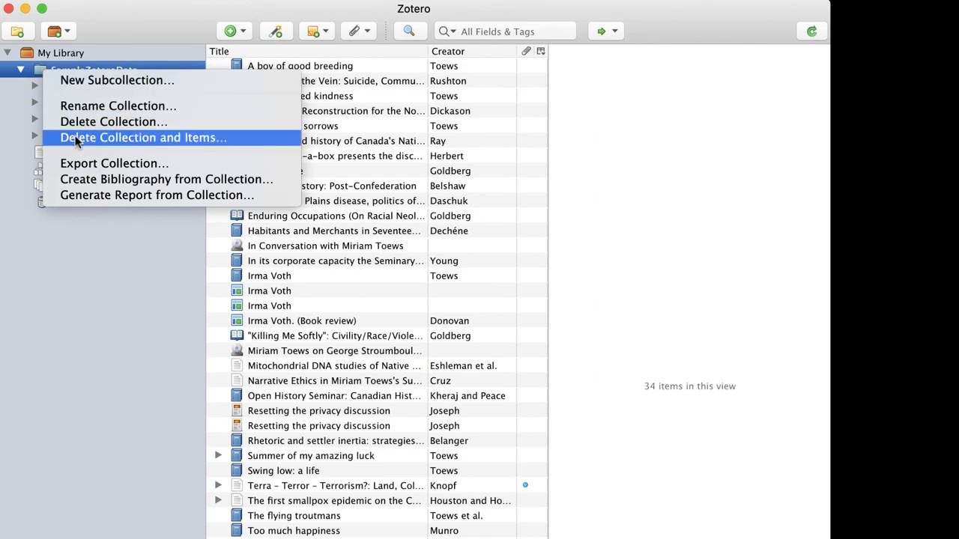